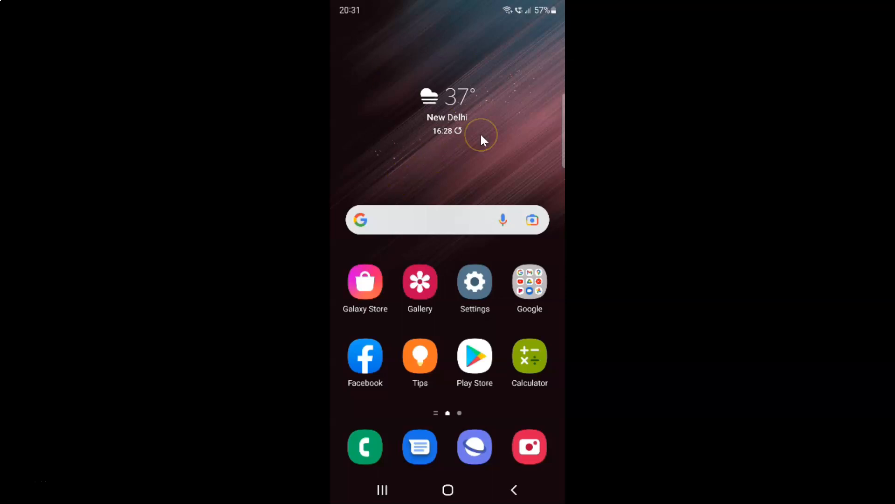
pyautogui.moveTo(472, 148)
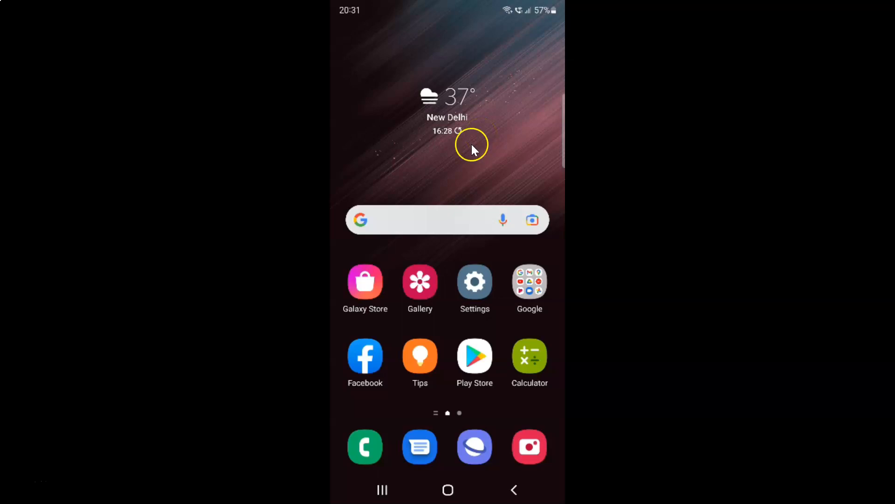
pyautogui.moveTo(482, 142)
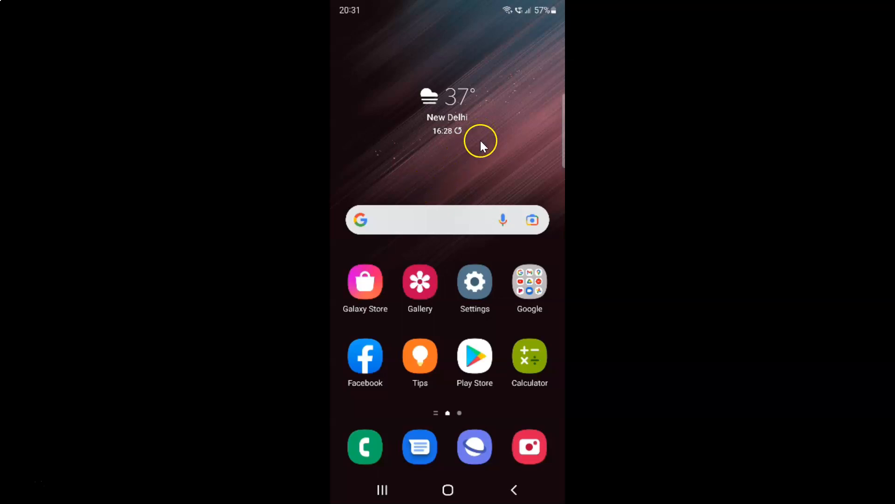
pyautogui.moveTo(468, 154)
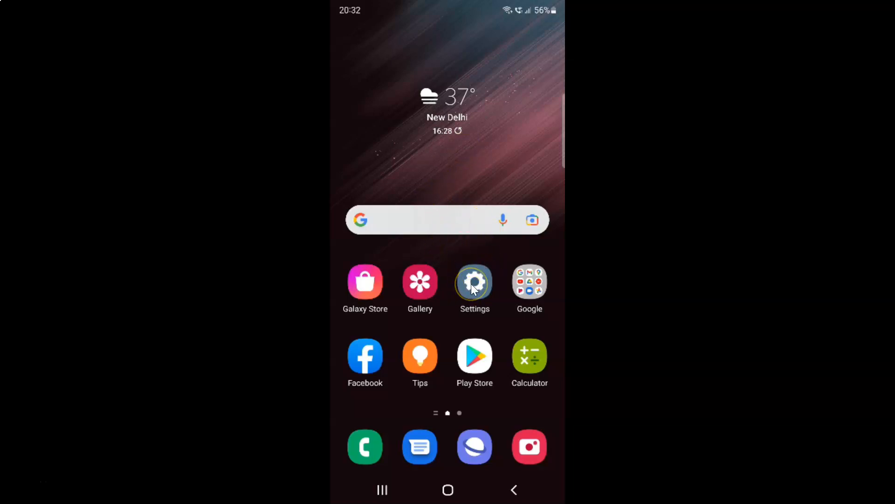
# Step: Show the details page of connected Wi-Fi network mab123 via Settings > Connections > Wi-Fi
pyautogui.click(475, 282)
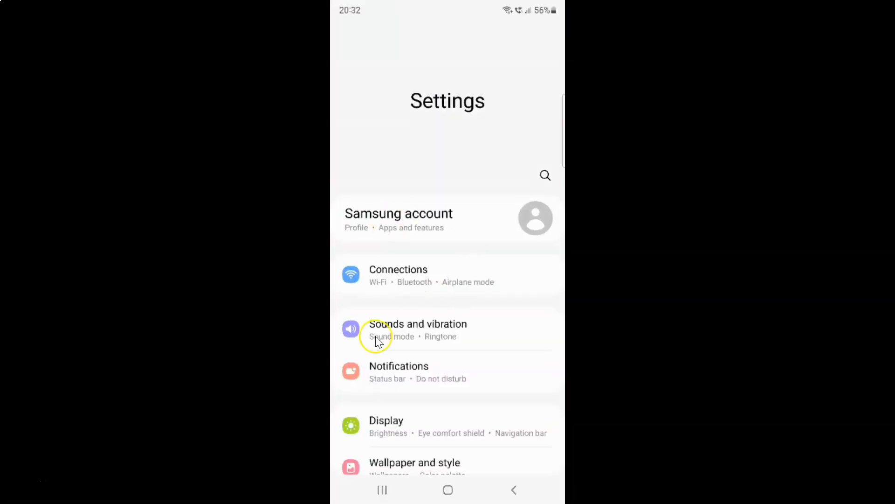
pyautogui.moveTo(374, 278)
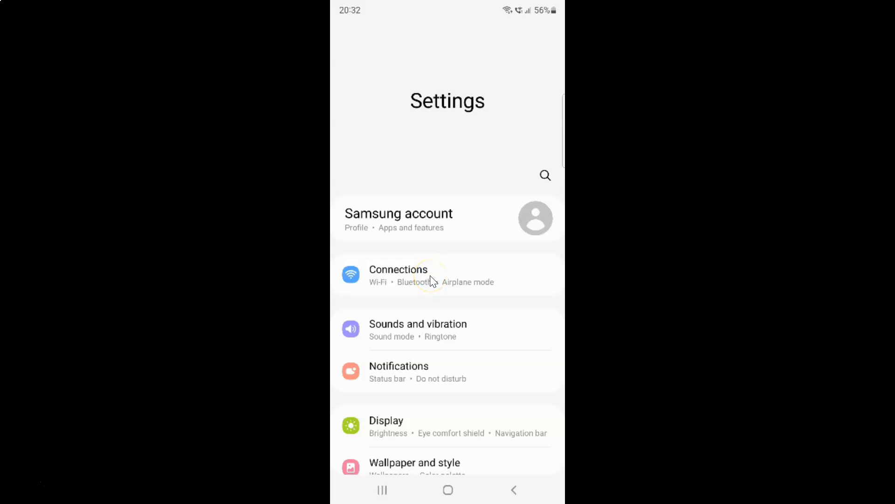
pyautogui.click(398, 274)
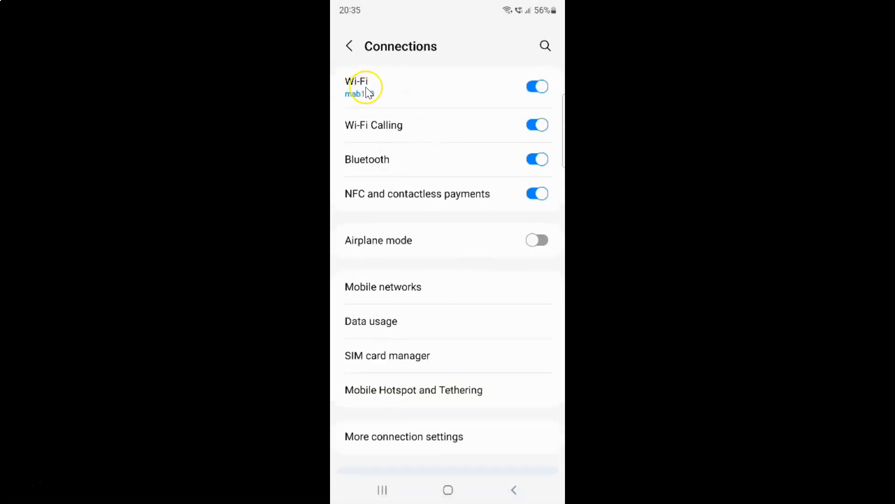
pyautogui.click(357, 87)
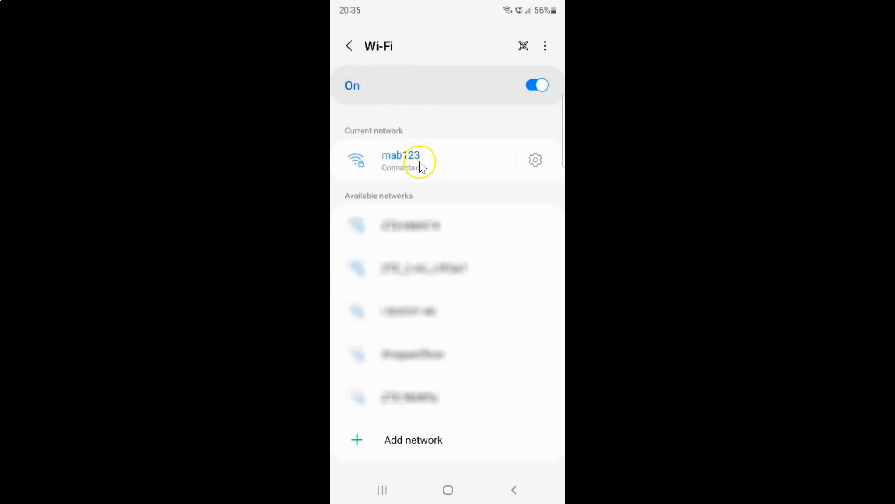
pyautogui.moveTo(535, 159)
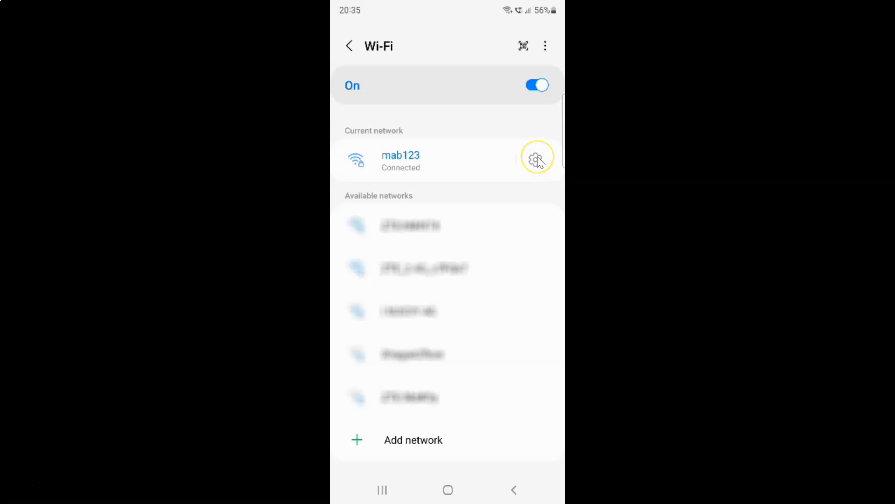
pyautogui.click(536, 159)
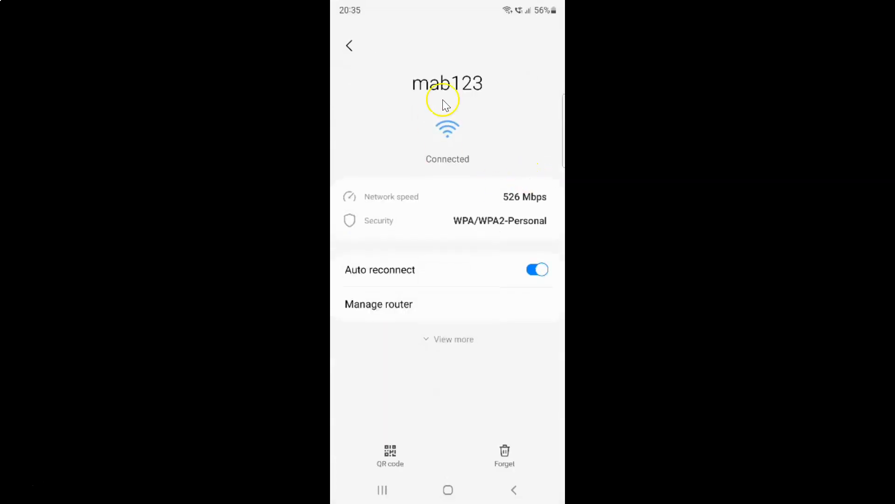
pyautogui.moveTo(531, 159)
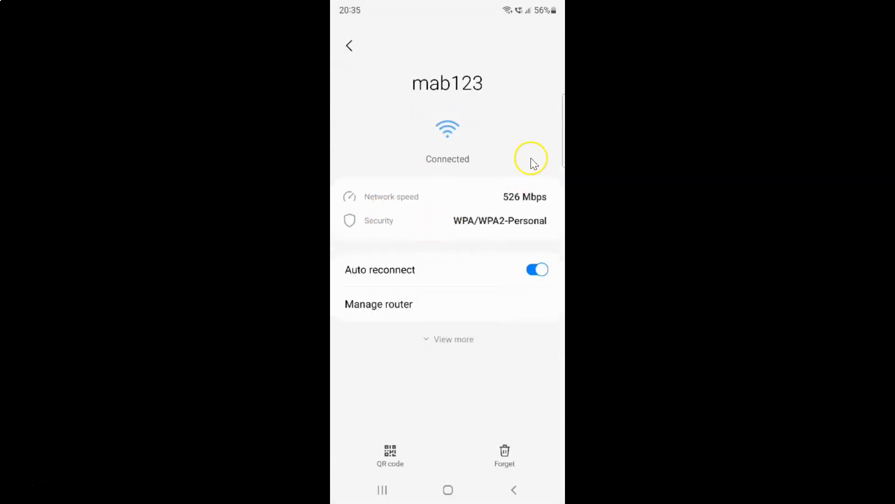
pyautogui.moveTo(374, 204)
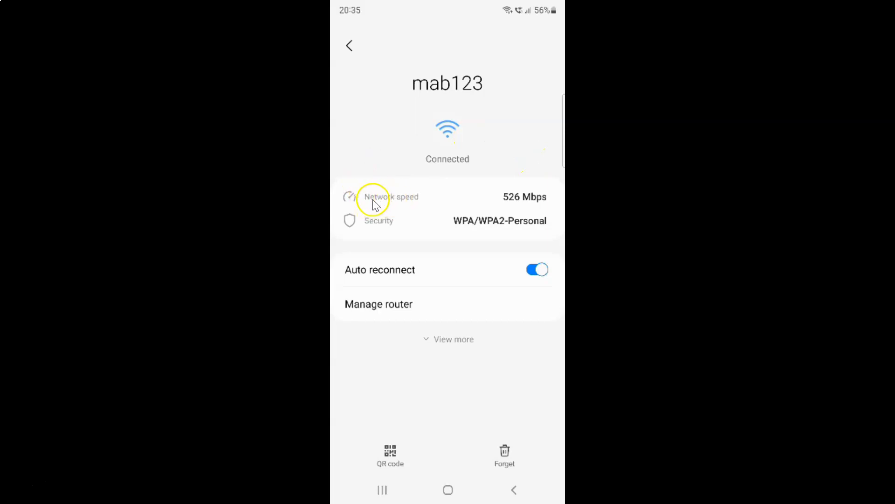
pyautogui.moveTo(532, 207)
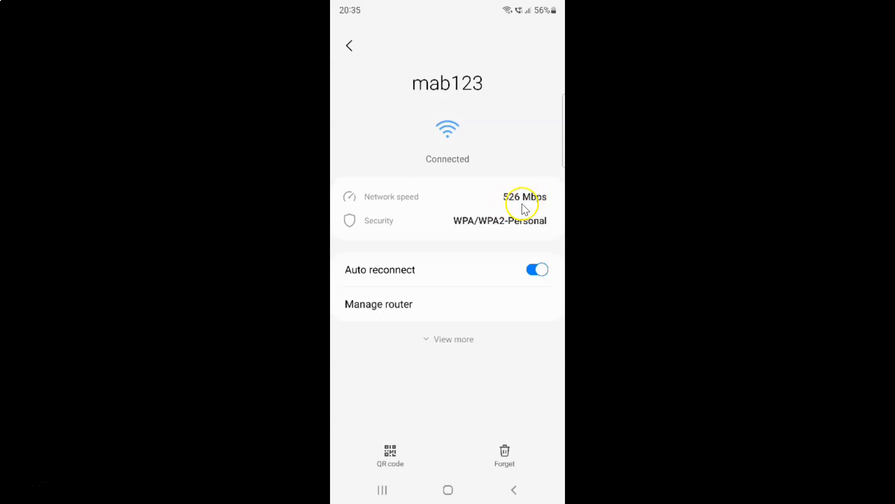
pyautogui.moveTo(518, 207)
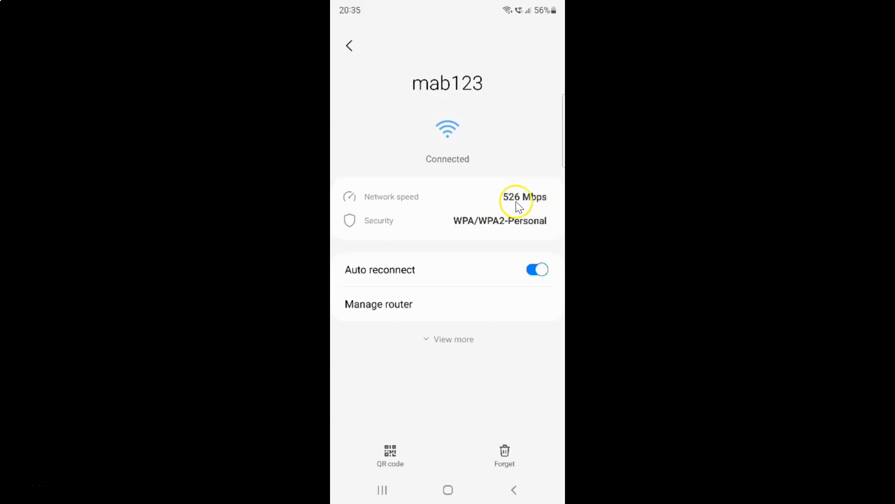
pyautogui.moveTo(519, 204)
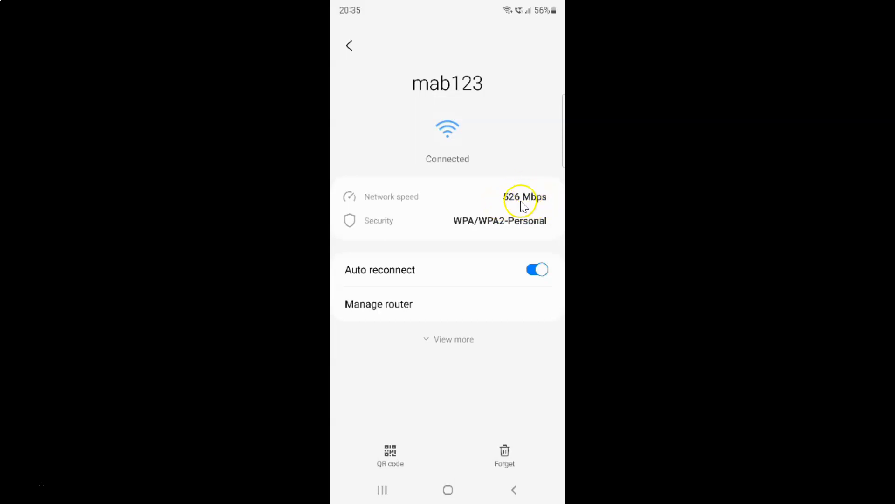
pyautogui.moveTo(505, 208)
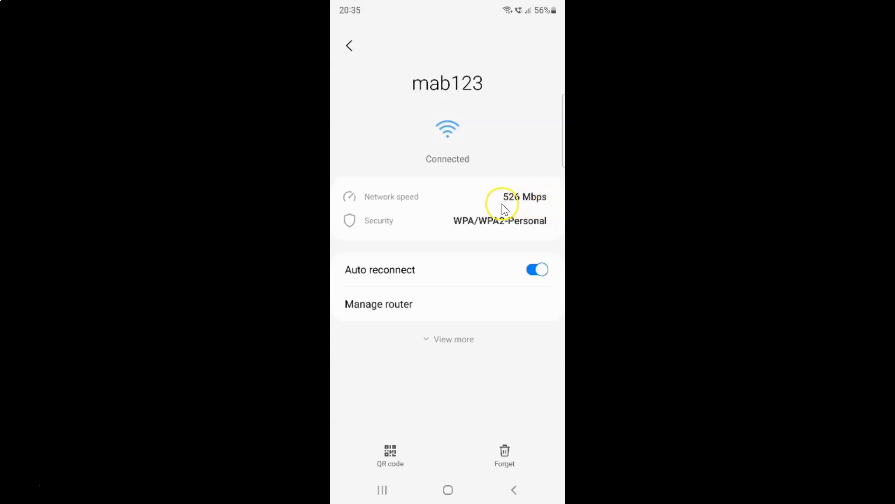
pyautogui.moveTo(528, 208)
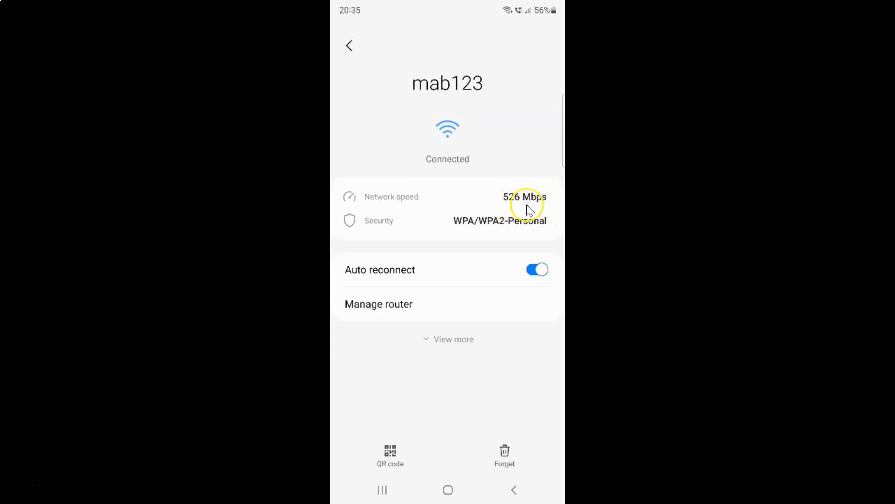
pyautogui.moveTo(396, 106)
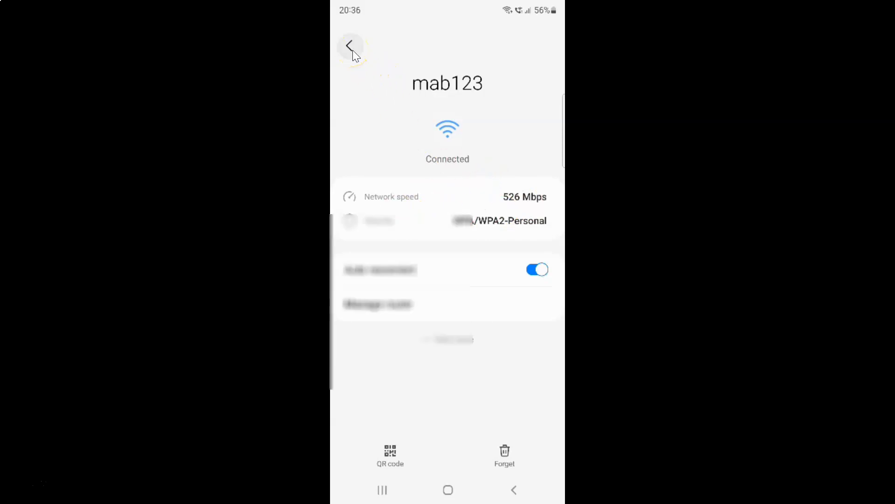
# Step: Back out of the network settings and return to the home screen through Recents
pyautogui.click(351, 46)
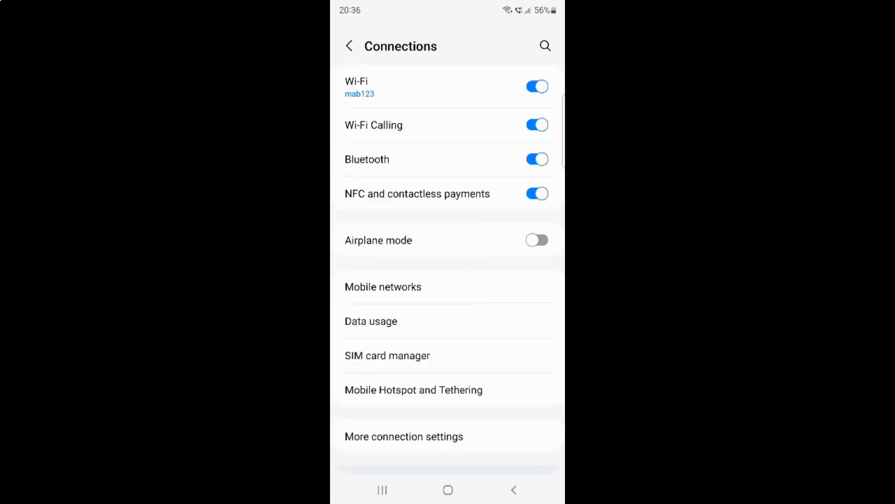
pyautogui.click(382, 490)
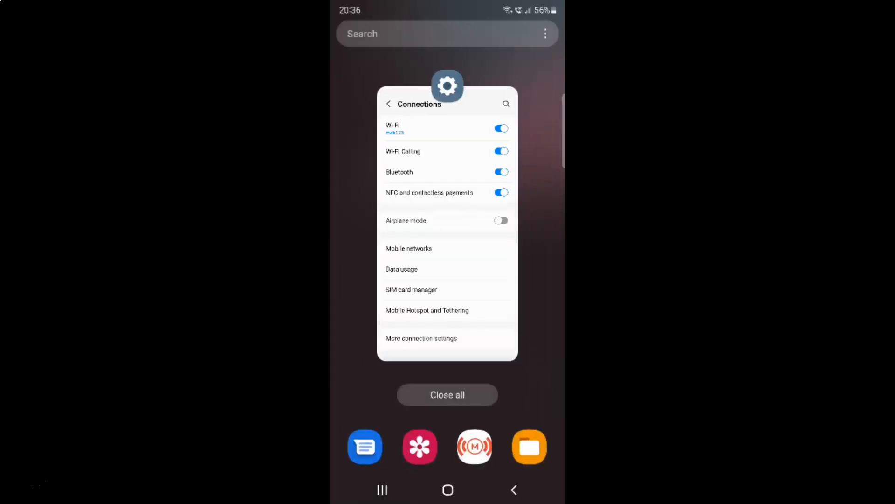
pyautogui.click(447, 395)
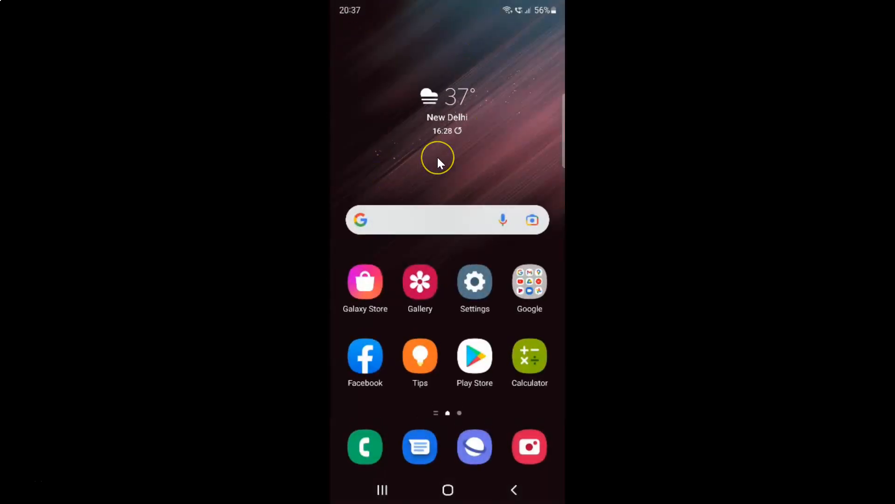
pyautogui.moveTo(439, 164)
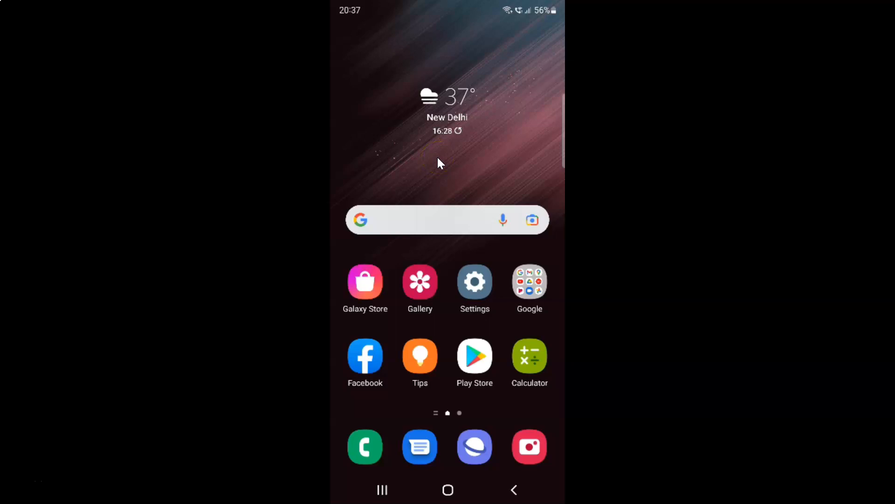
pyautogui.moveTo(439, 163)
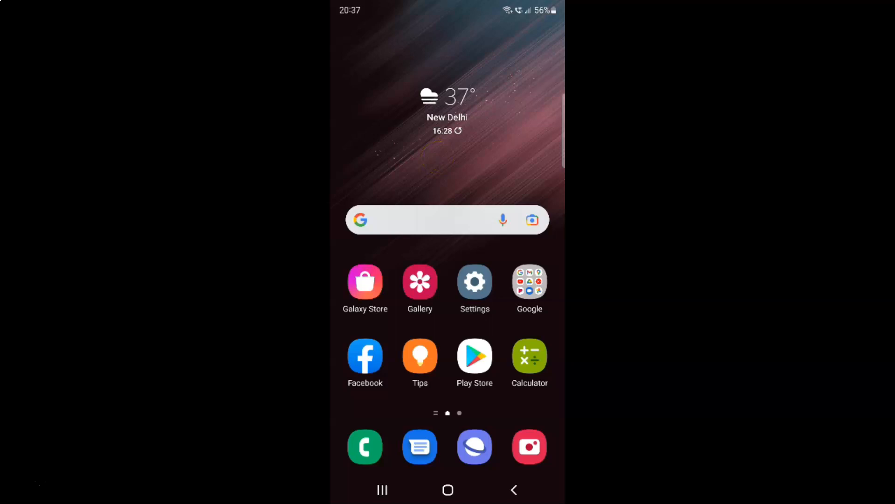